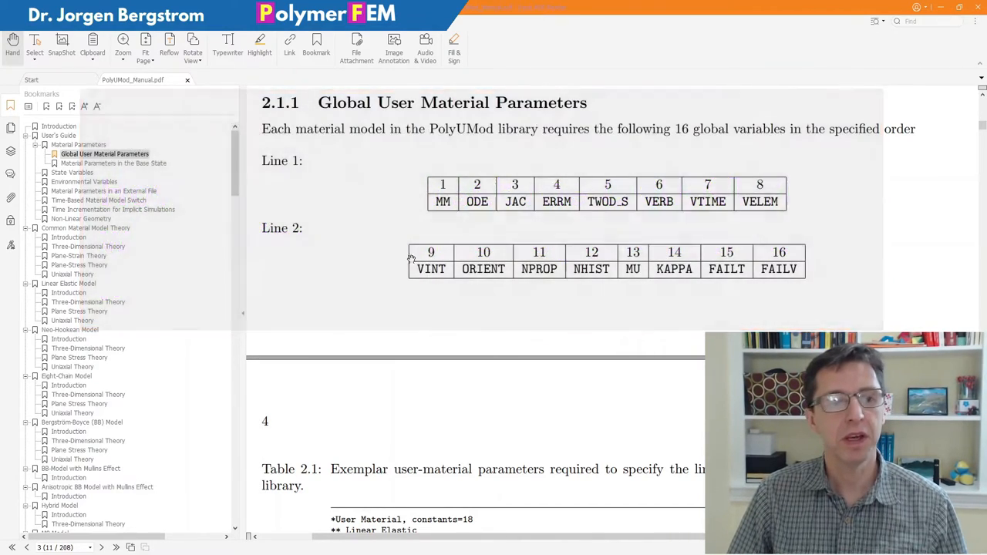
mouse_move(370, 191)
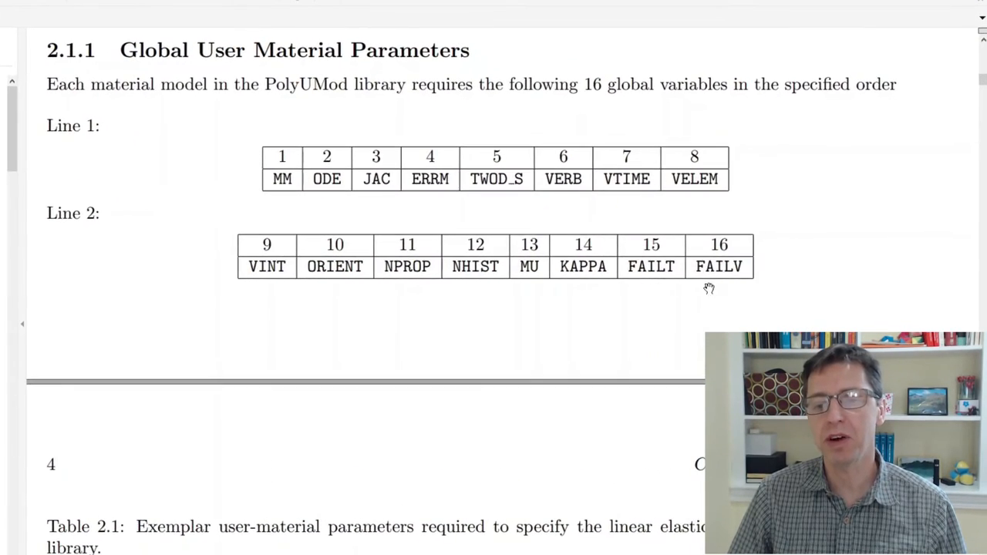
mouse_move(699, 293)
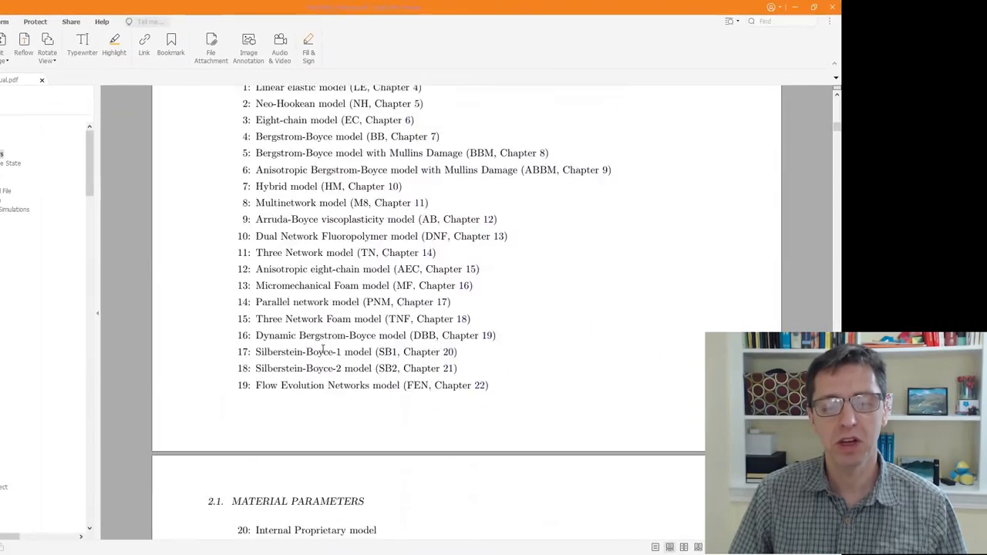
scroll("down", 3)
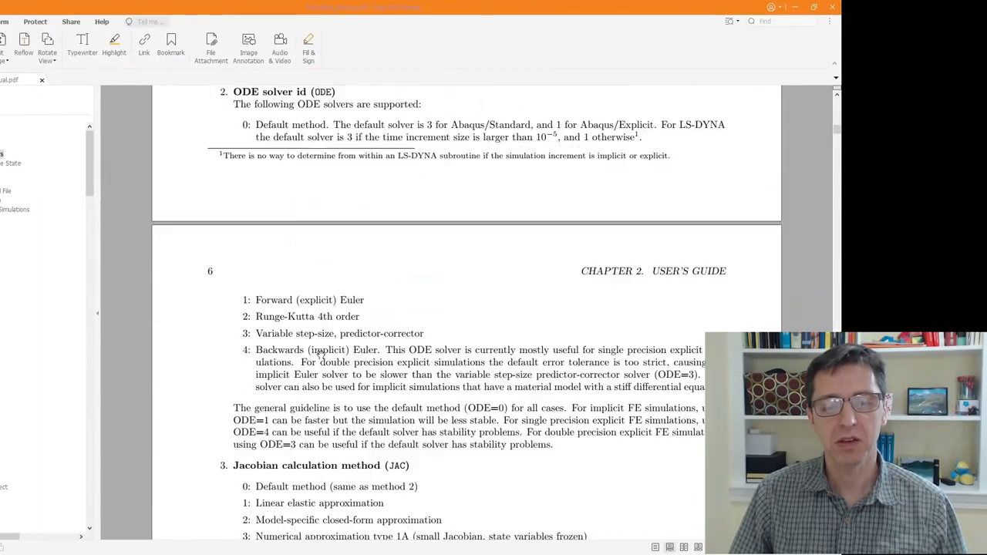
scroll("down", 3)
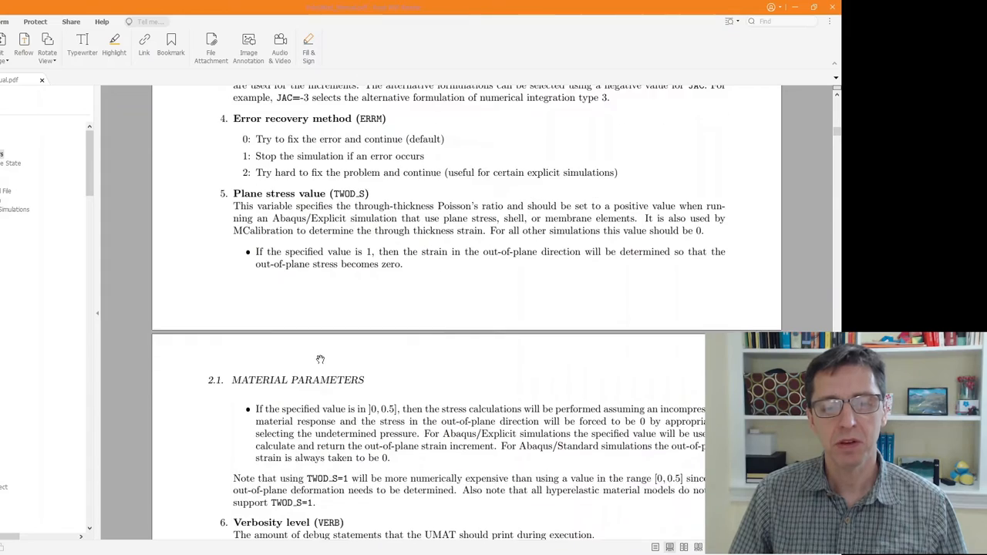
scroll("down", 3)
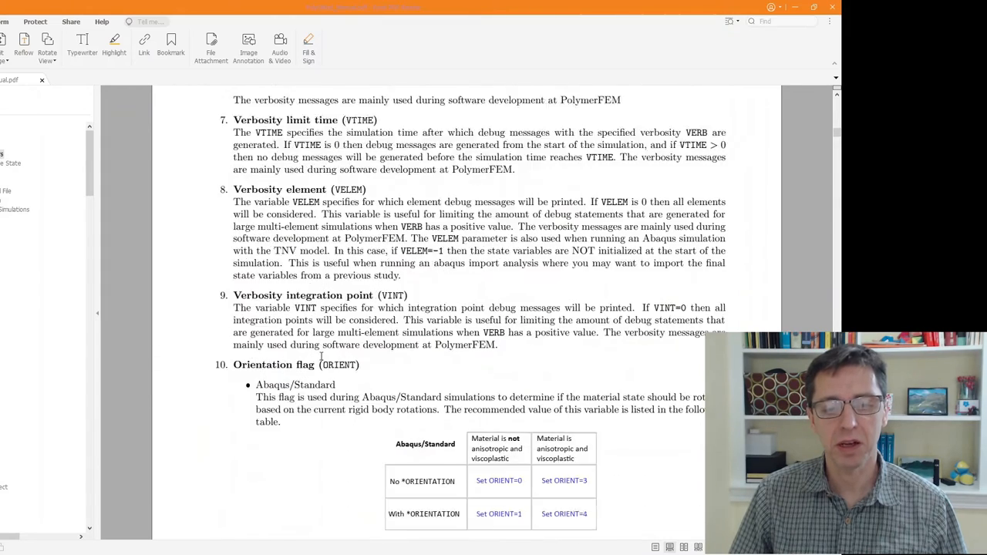
scroll("down", 3)
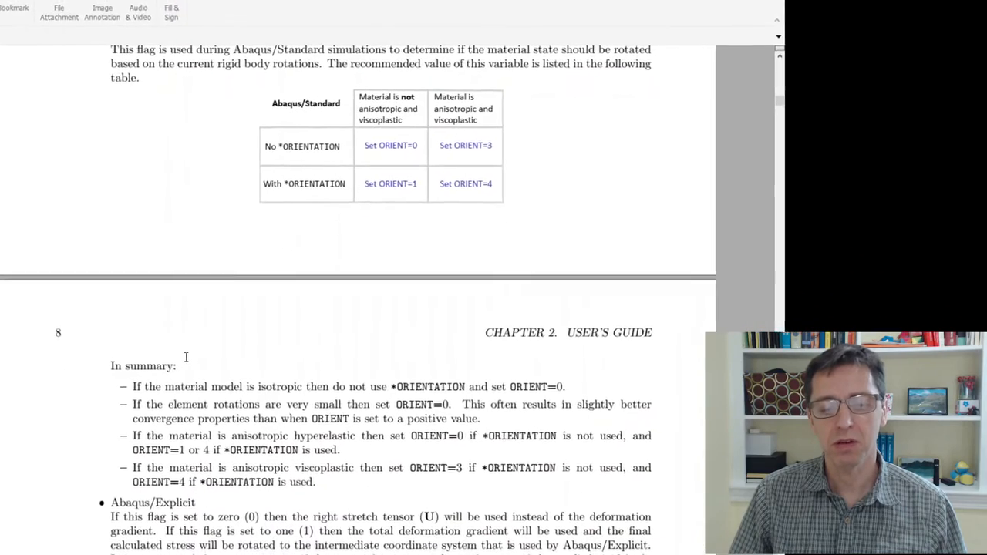
scroll("up", 3)
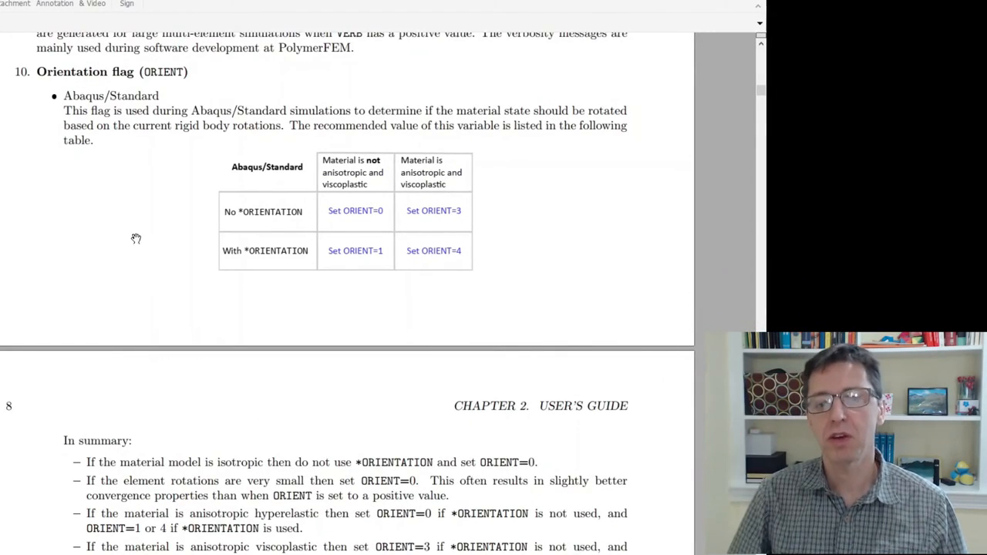
mouse_move(318, 179)
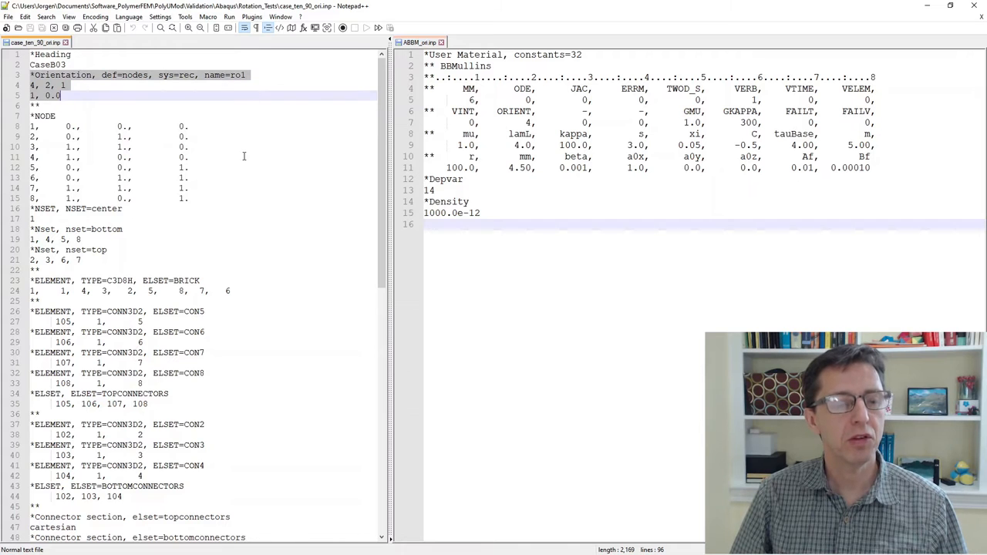
scroll("down", 3)
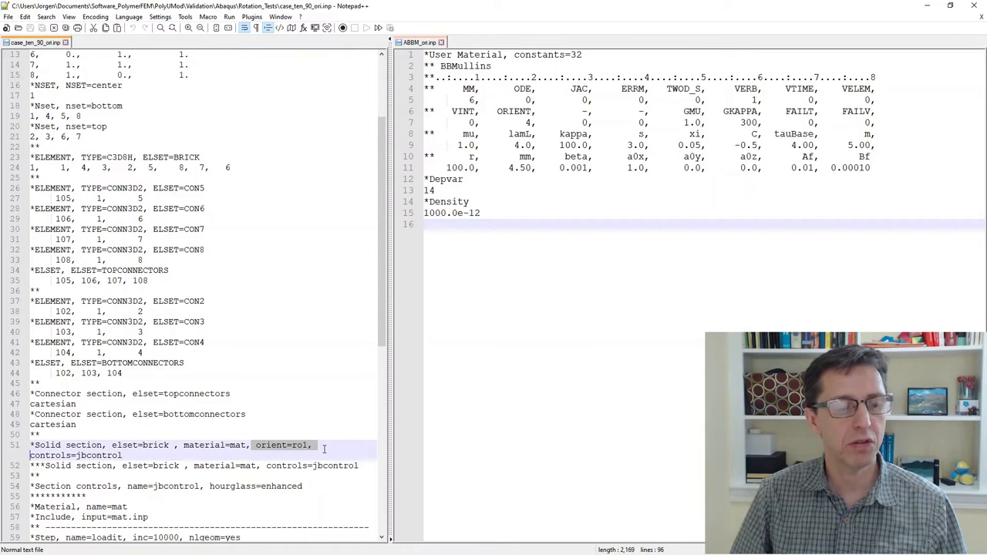
mouse_move(240, 507)
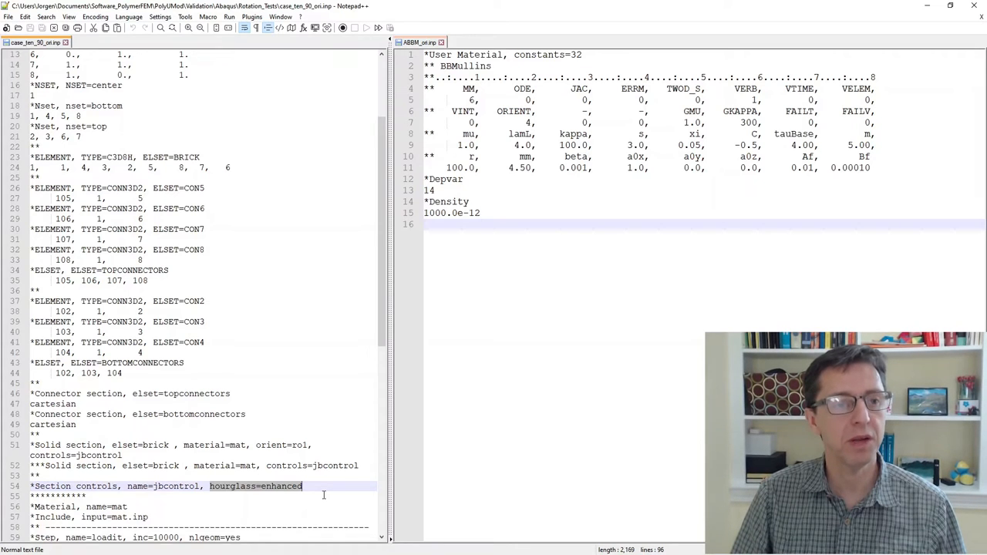
scroll("up", 3)
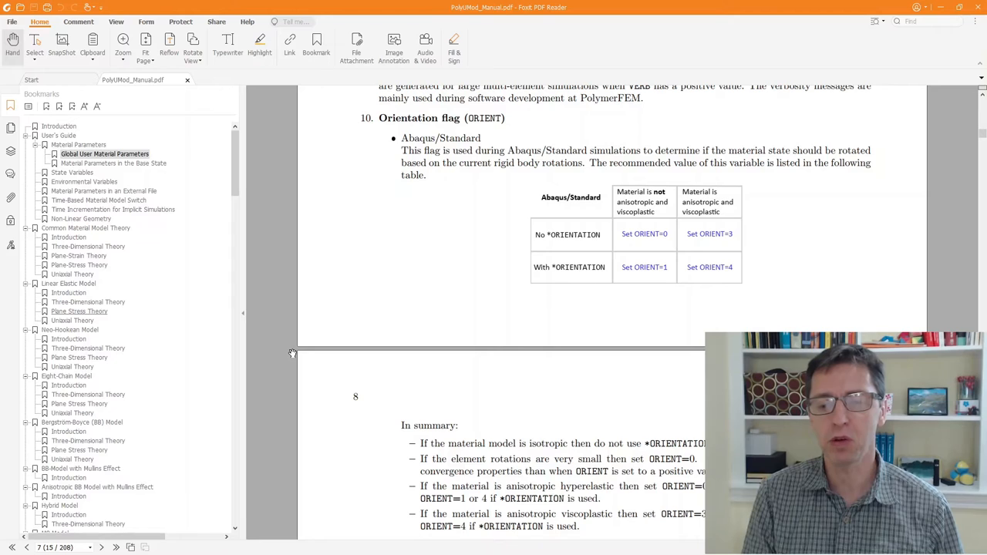
mouse_move(756, 225)
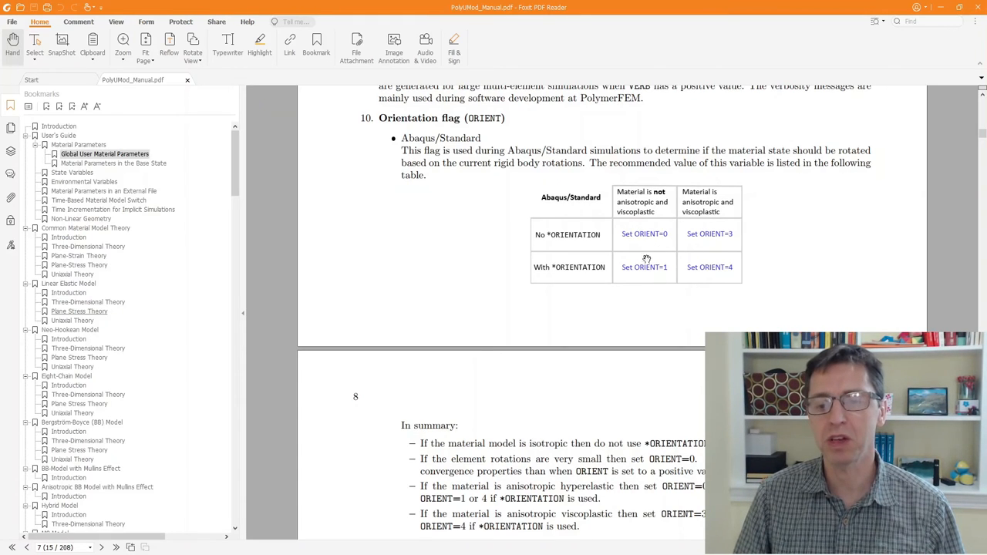
mouse_move(317, 254)
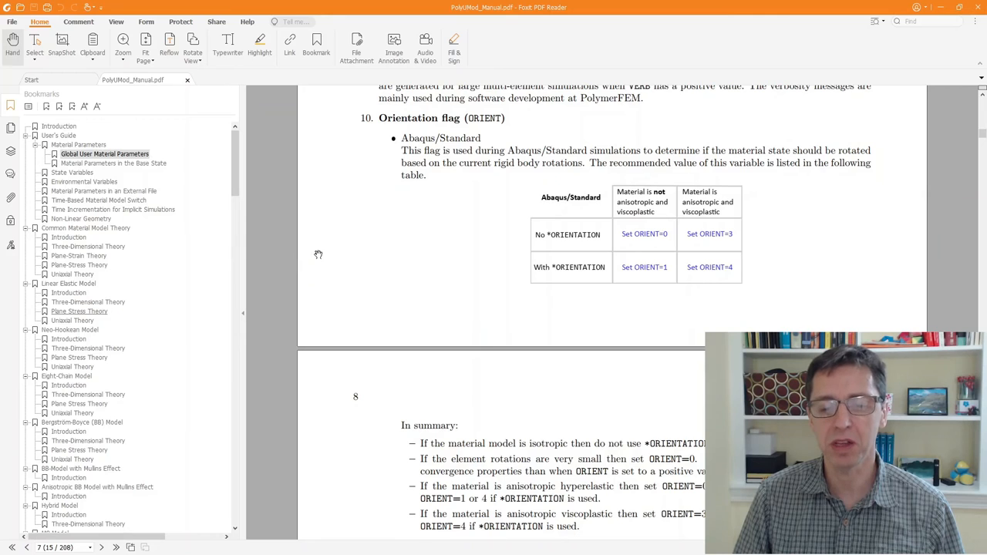
scroll("down", 3)
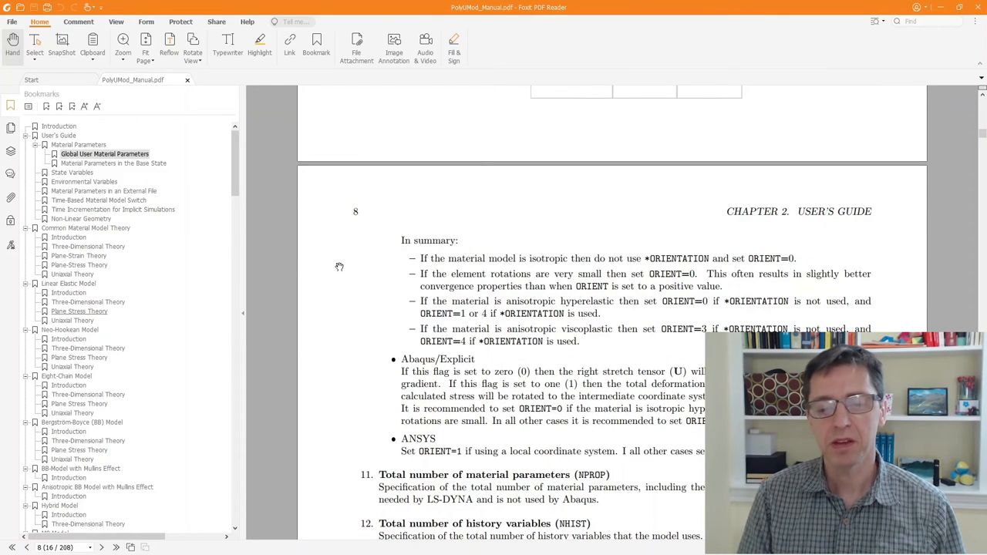
mouse_move(449, 370)
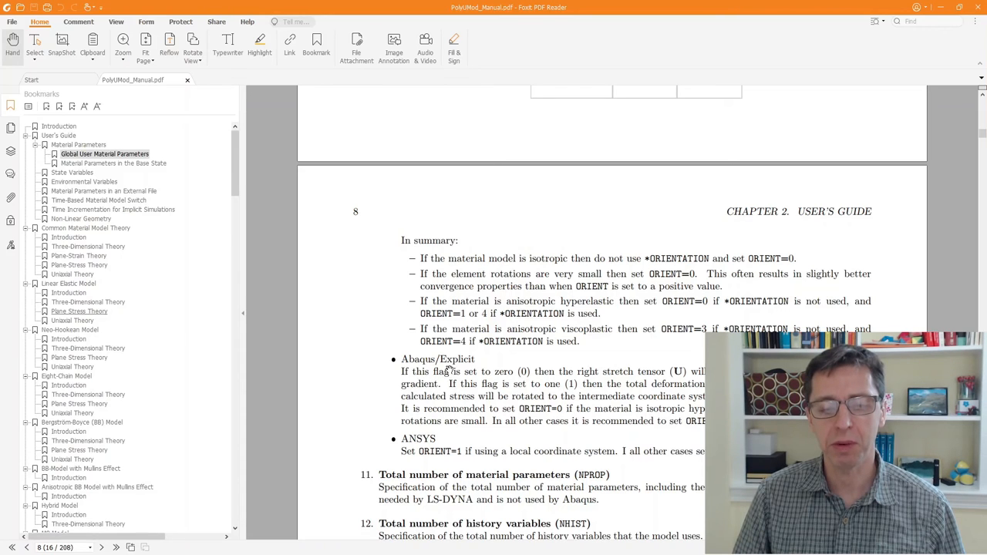